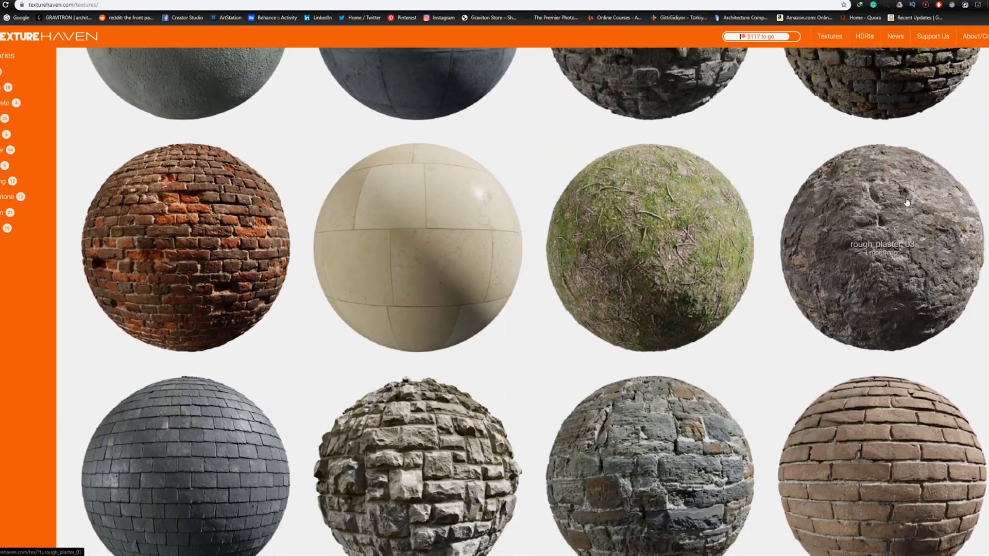
# Scroll through the Texture Haven, Textures.com and cgbookcase material sphere grids
pyautogui.scroll(-3)
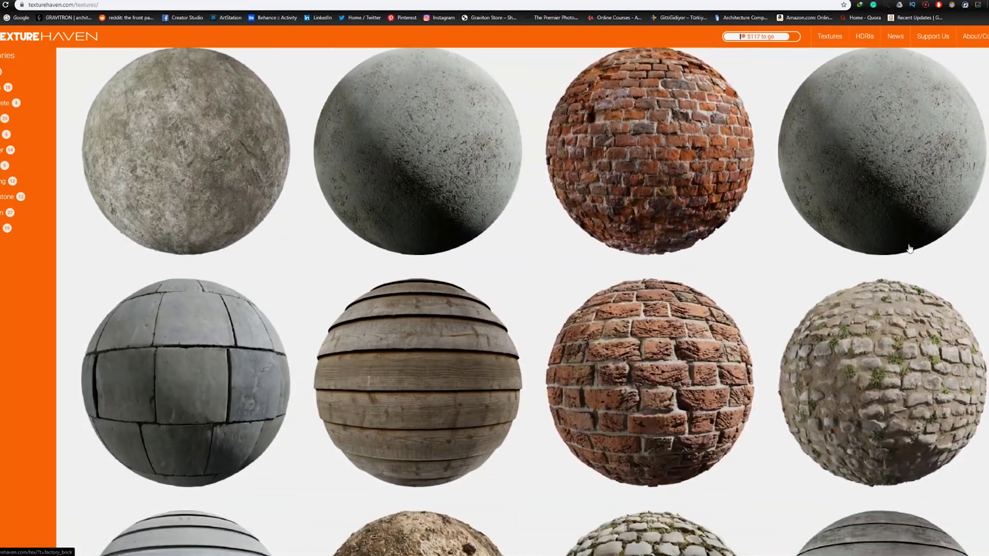
pyautogui.scroll(-3)
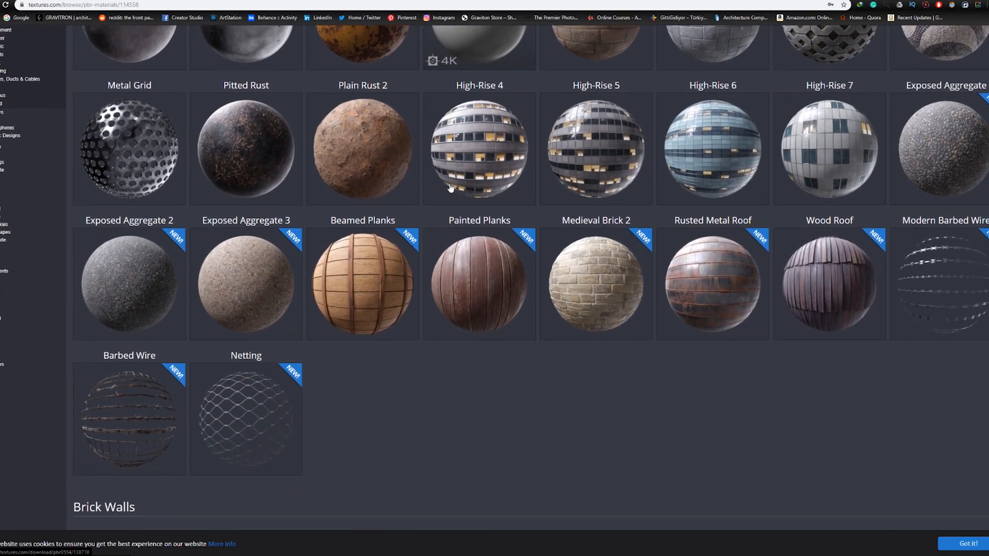
pyautogui.scroll(-3)
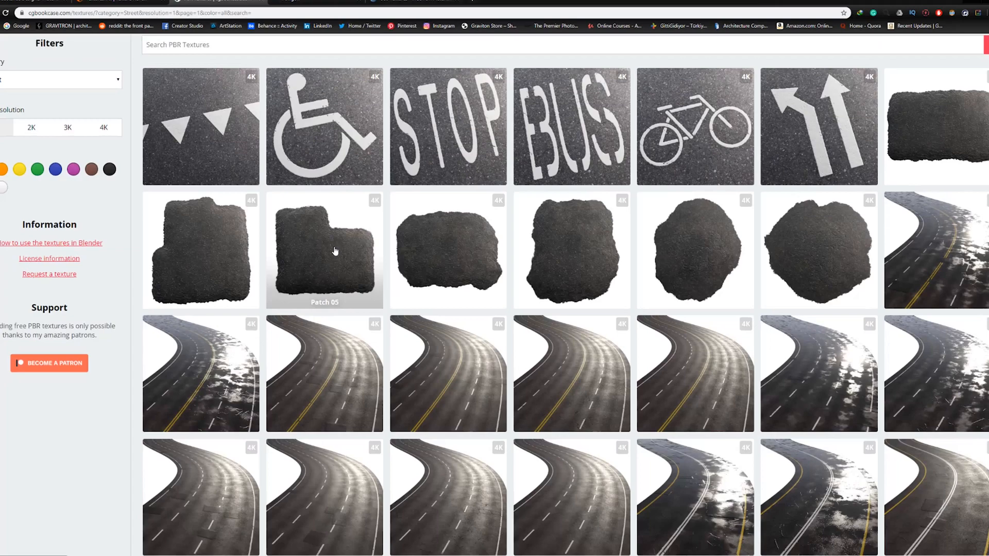
pyautogui.scroll(-3)
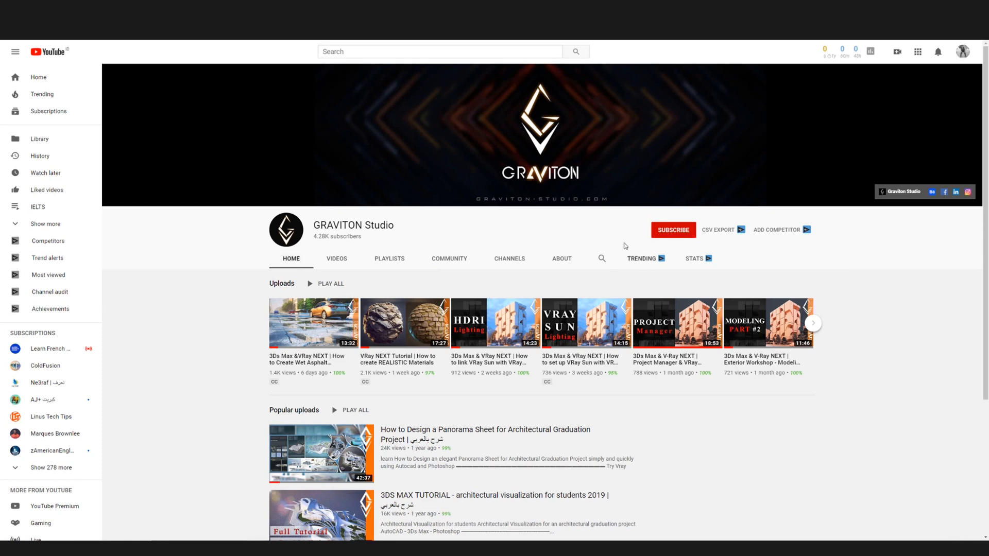
pyautogui.click(673, 228)
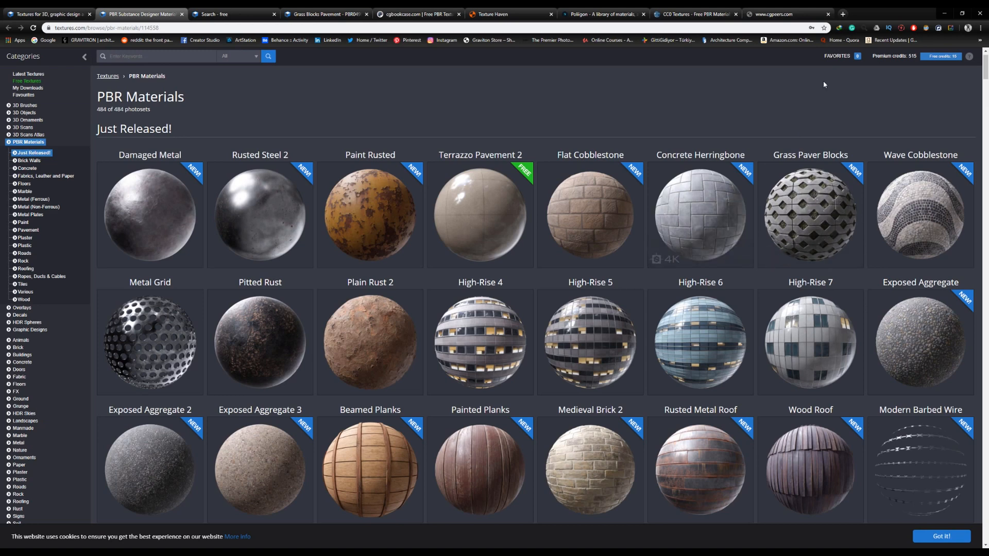
pyautogui.moveTo(932, 103)
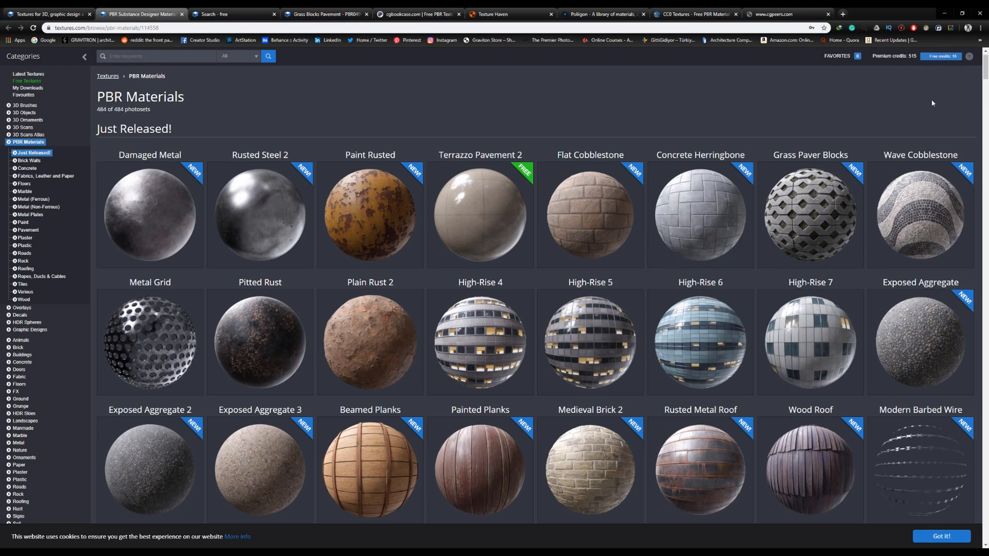
pyautogui.moveTo(961, 83)
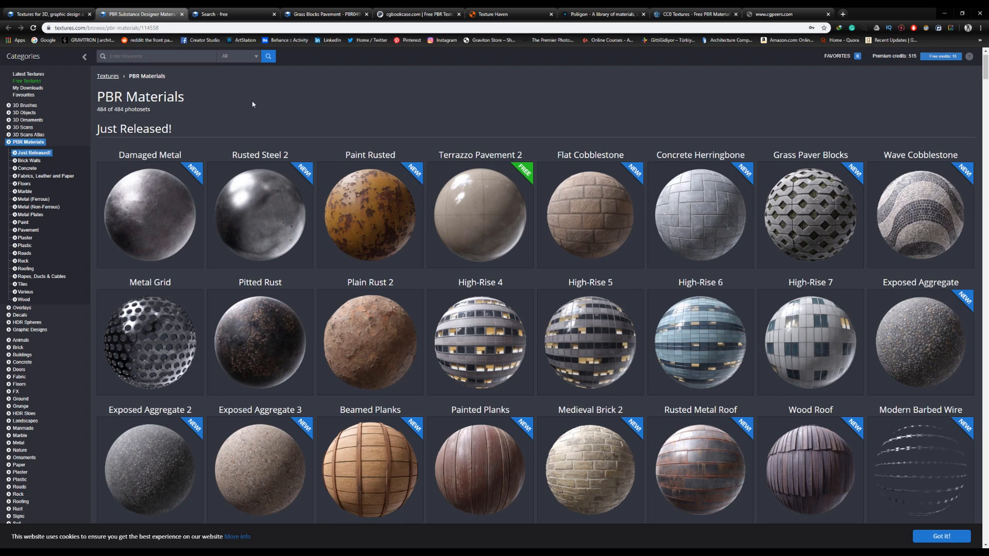
# Switch from Textures.com's Just Released PBR grid to the cgbookcase.com tab
pyautogui.click(234, 13)
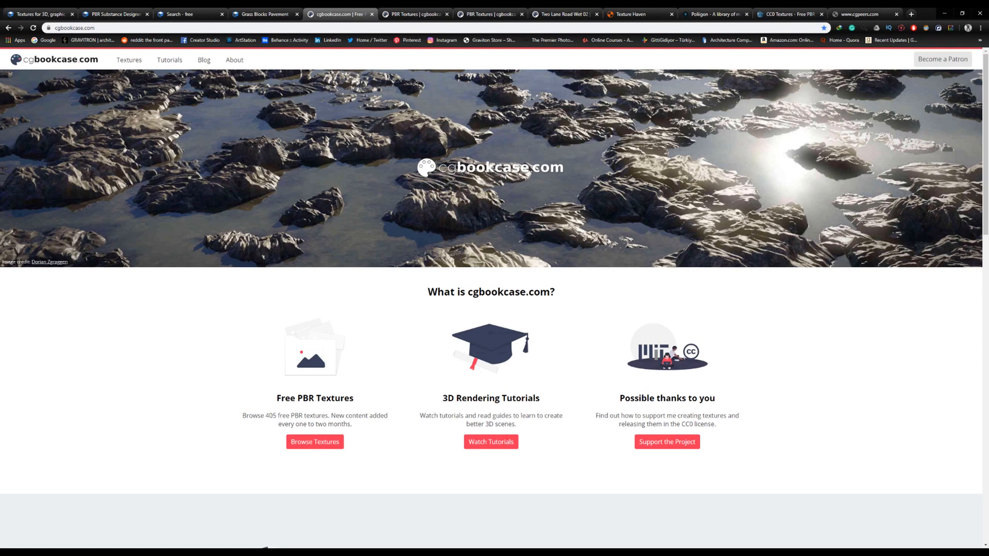
# Browse cgbookcase road textures to Two Lane Road Wet 02 and download its 4K height map
pyautogui.click(414, 13)
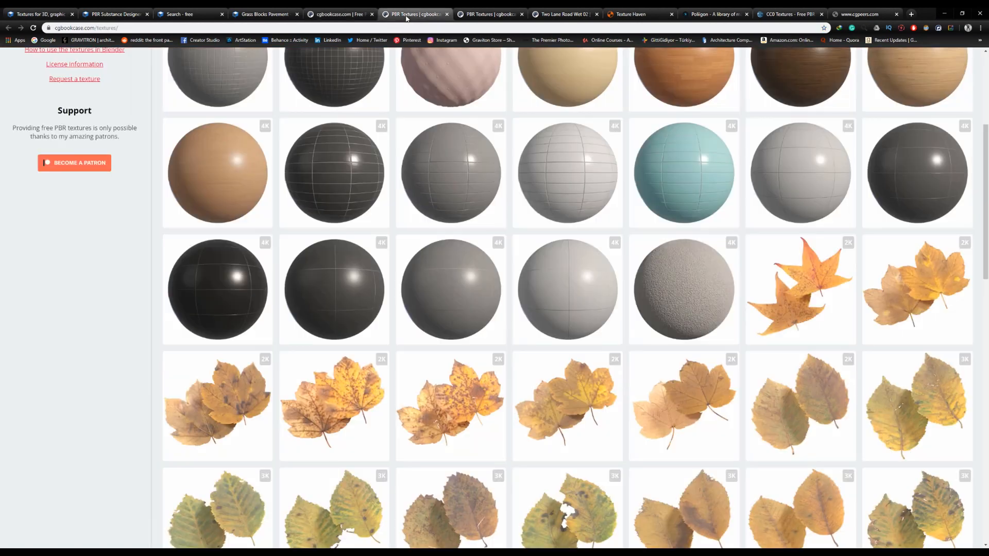
pyautogui.scroll(3)
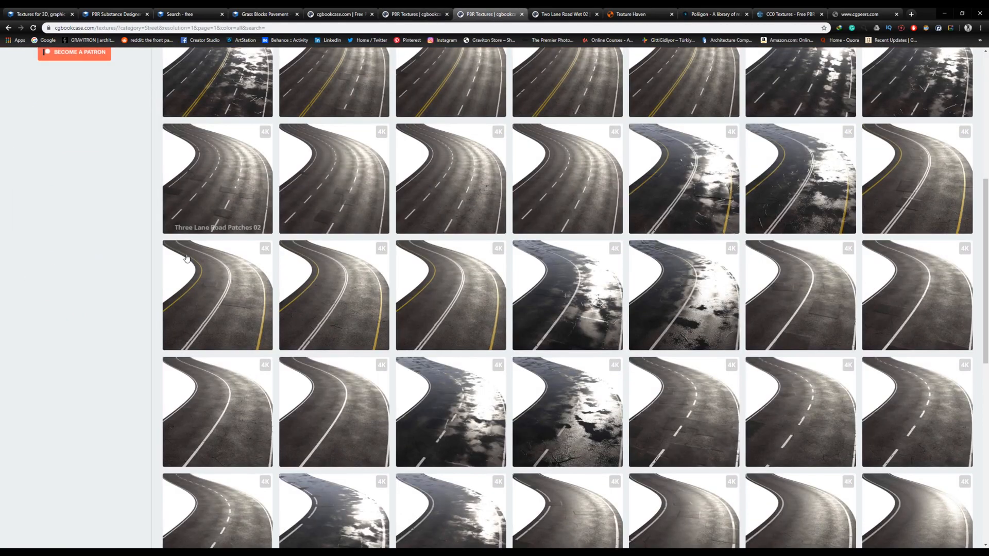
pyautogui.scroll(-3)
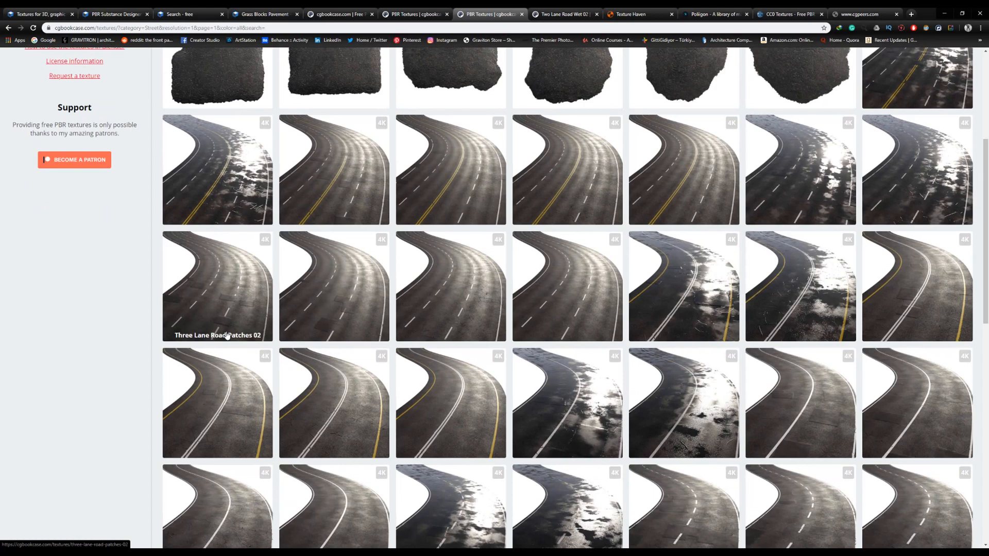
pyautogui.scroll(-3)
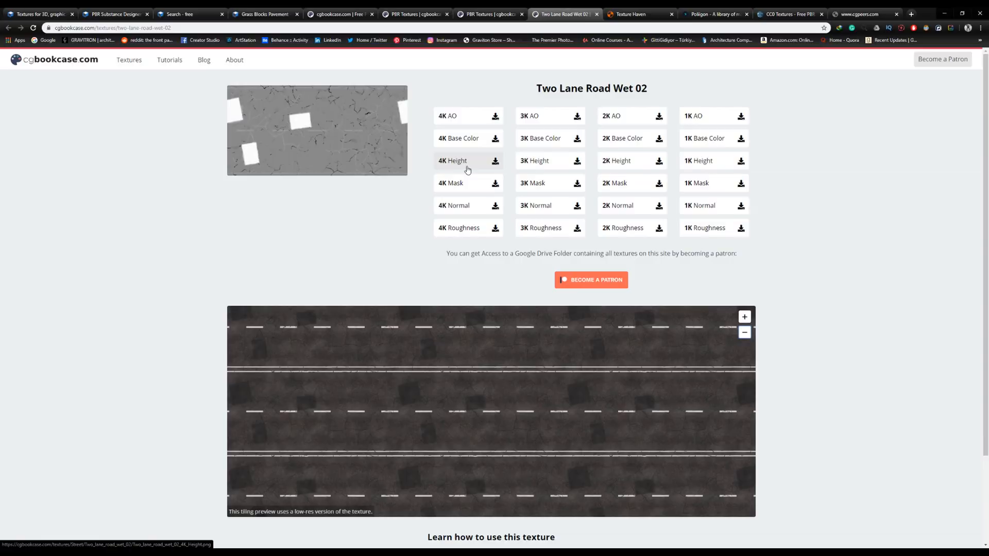
pyautogui.click(511, 13)
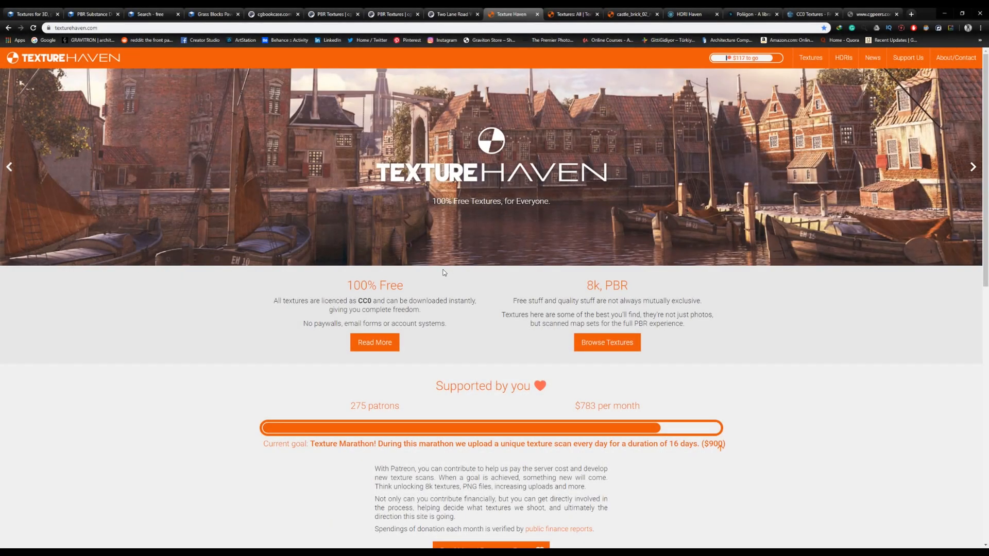
# Reveal castle_brick_02_red's All Maps download sizes from 1K to 8K on Texture Haven
pyautogui.scroll(-3)
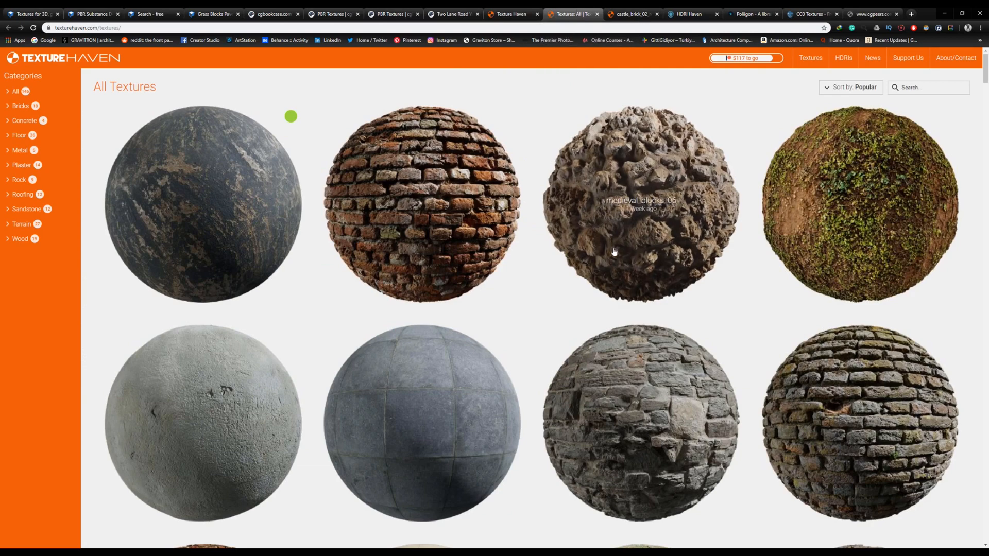
pyautogui.scroll(-3)
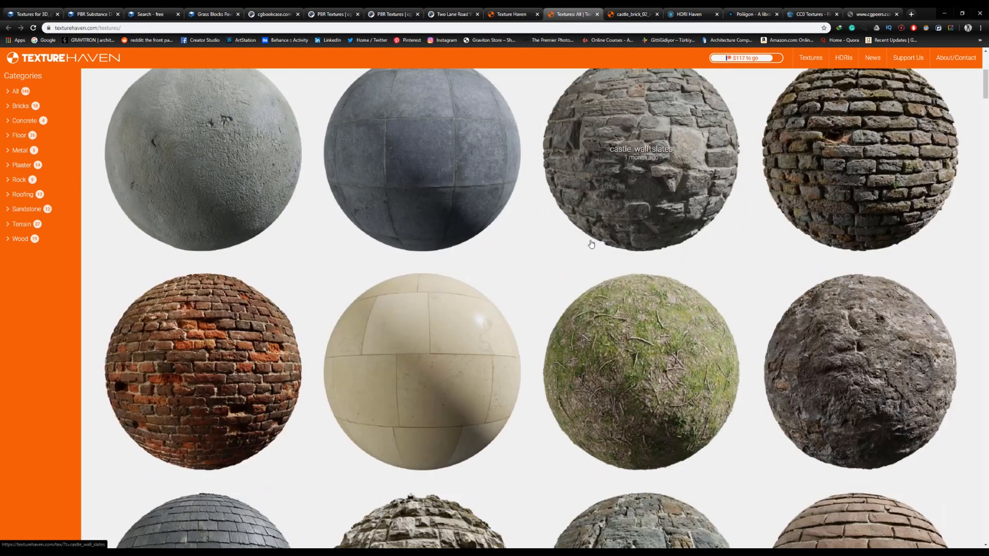
pyautogui.scroll(-3)
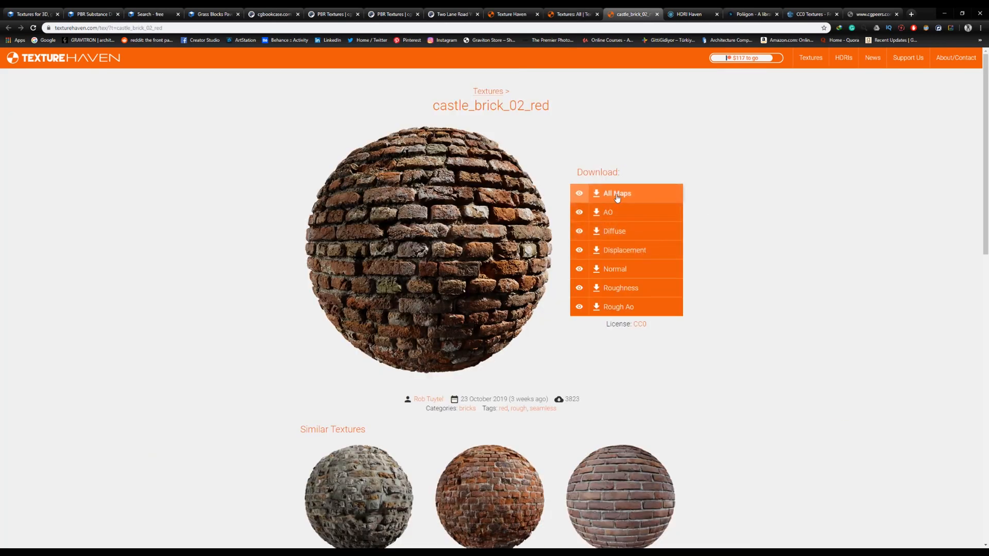
pyautogui.click(616, 192)
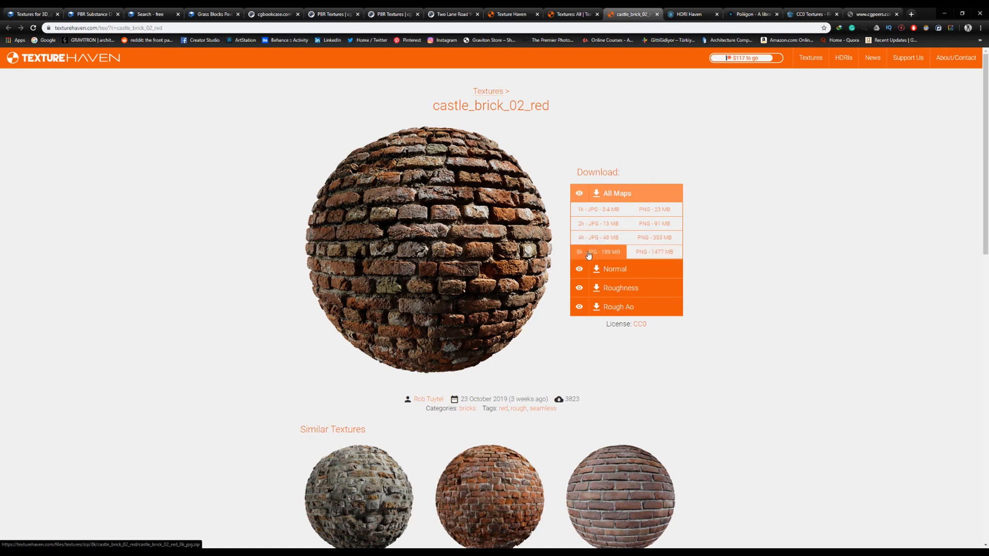
pyautogui.moveTo(662, 260)
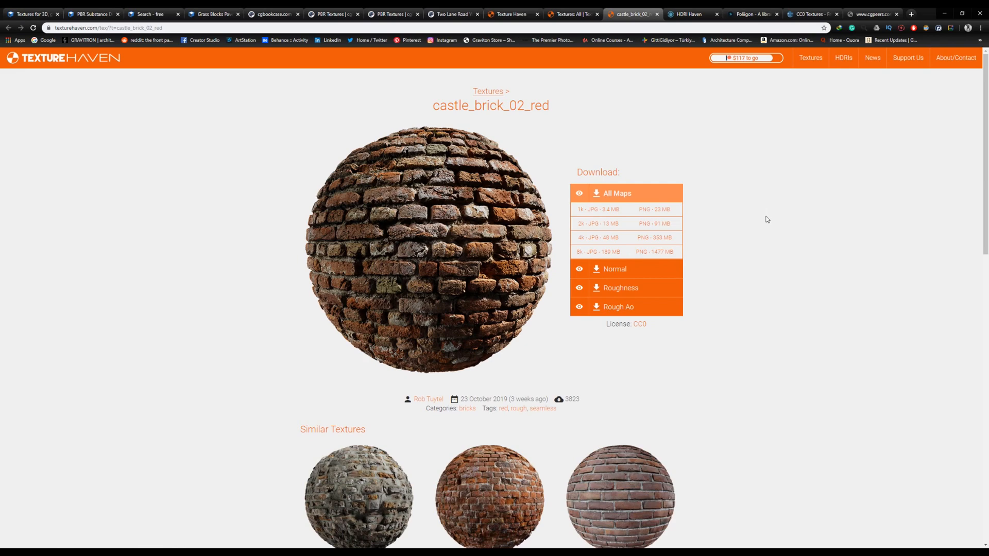
pyautogui.scroll(-3)
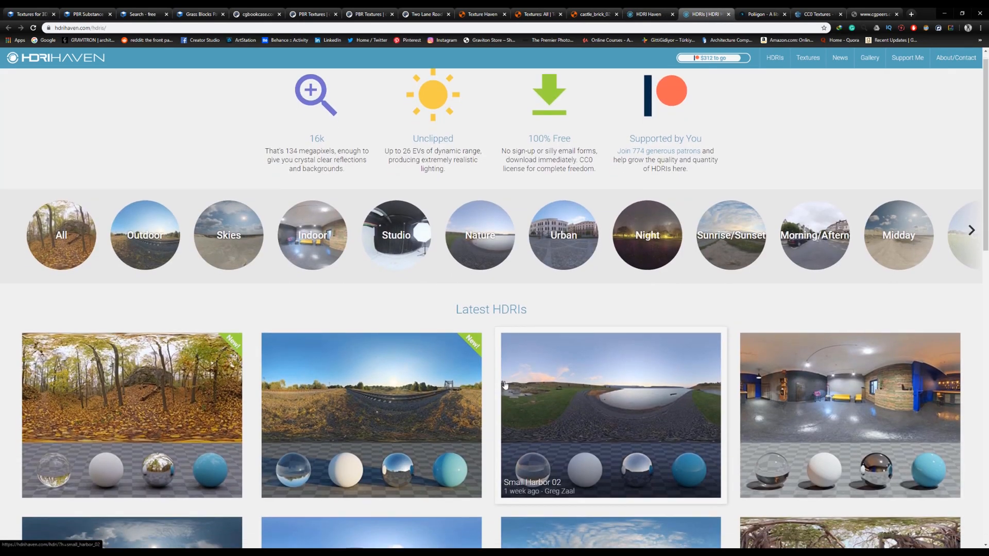
pyautogui.scroll(-3)
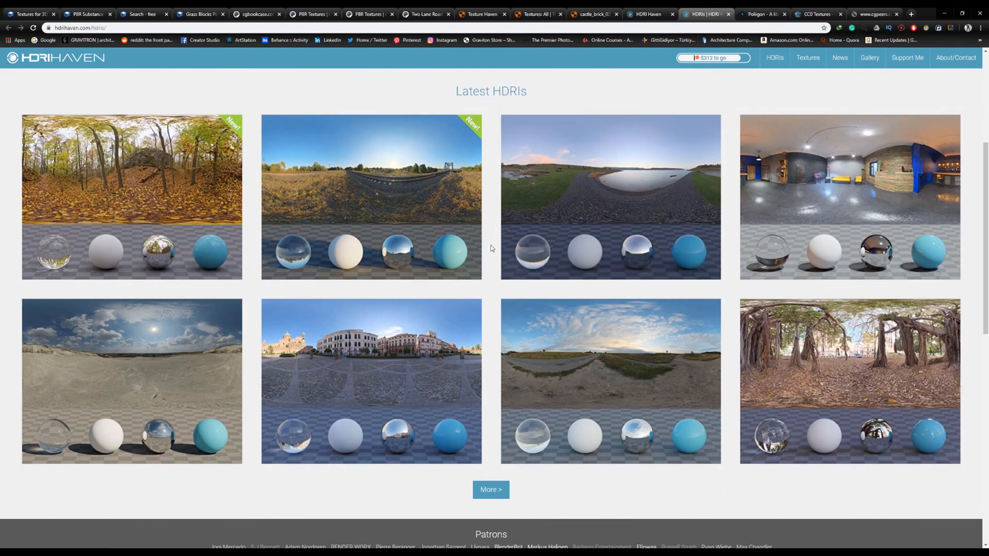
pyautogui.scroll(3)
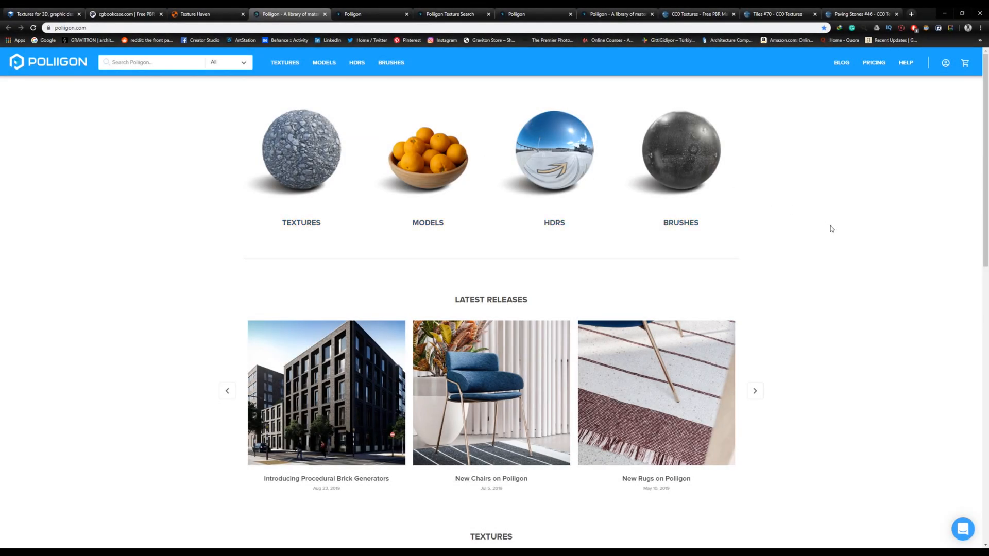
pyautogui.moveTo(822, 230)
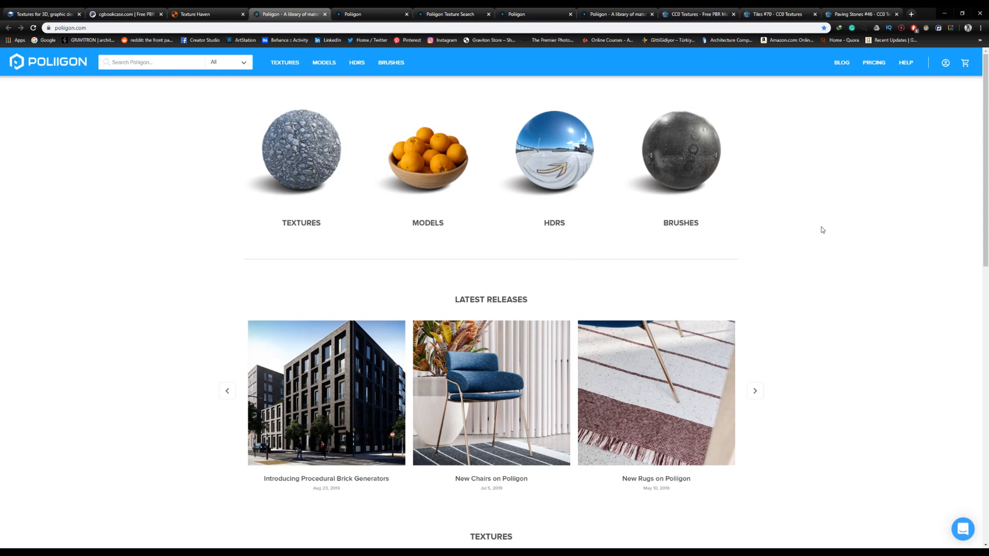
# Review free Bricks 01 download options, then browse Poliigon's Photoscanned textures category
pyautogui.scroll(-3)
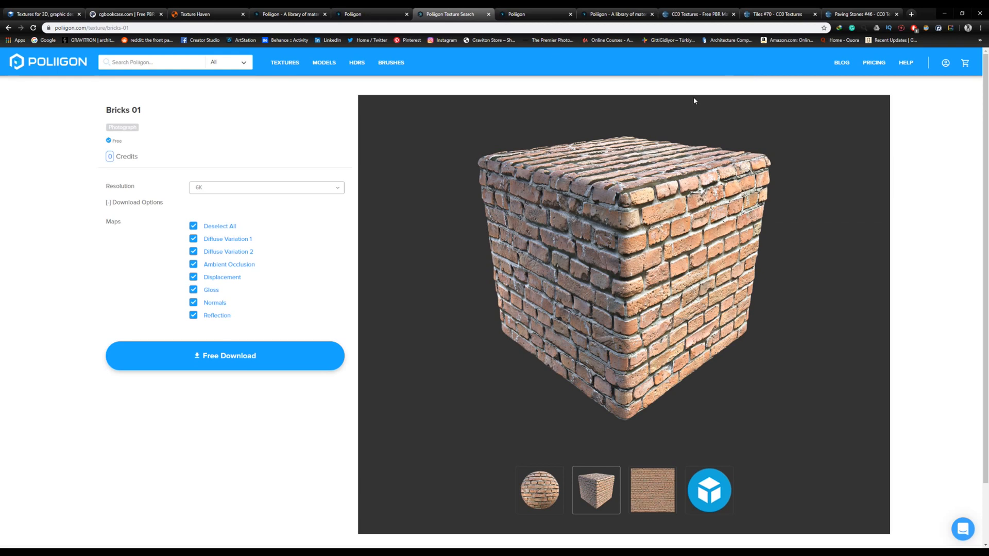
pyautogui.moveTo(144, 198)
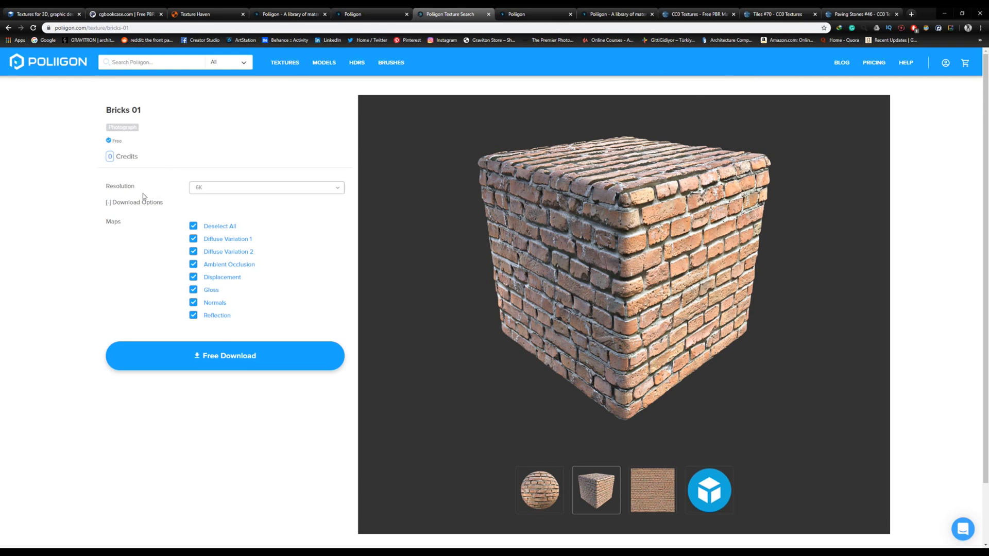
pyautogui.click(264, 186)
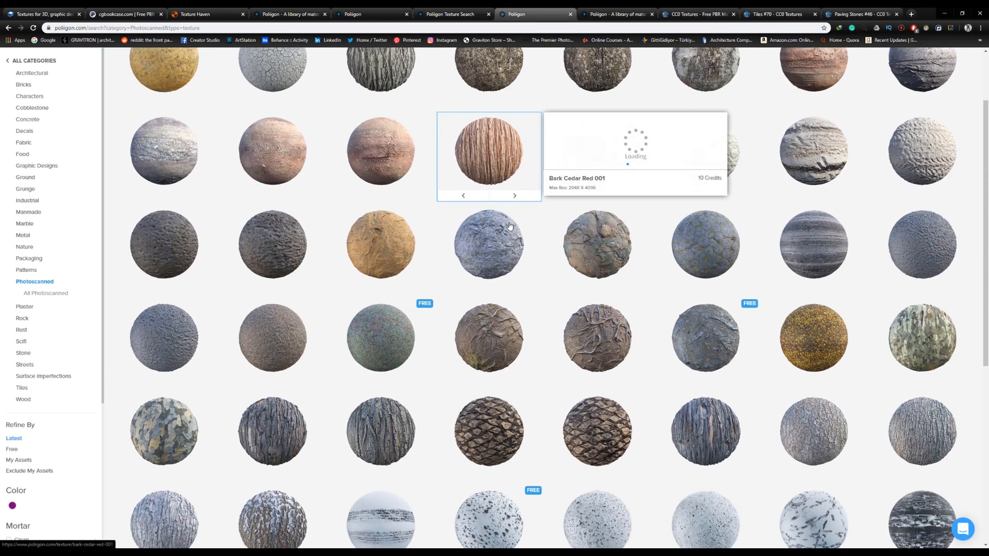
pyautogui.scroll(-3)
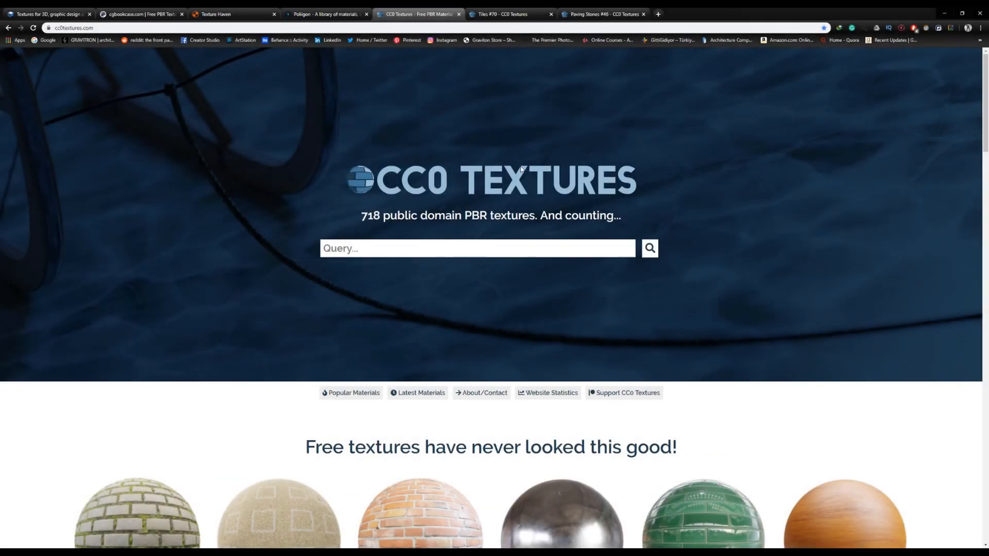
# Scroll CC0 Textures' homepage releases and the Tiles #70 material page
pyautogui.scroll(-3)
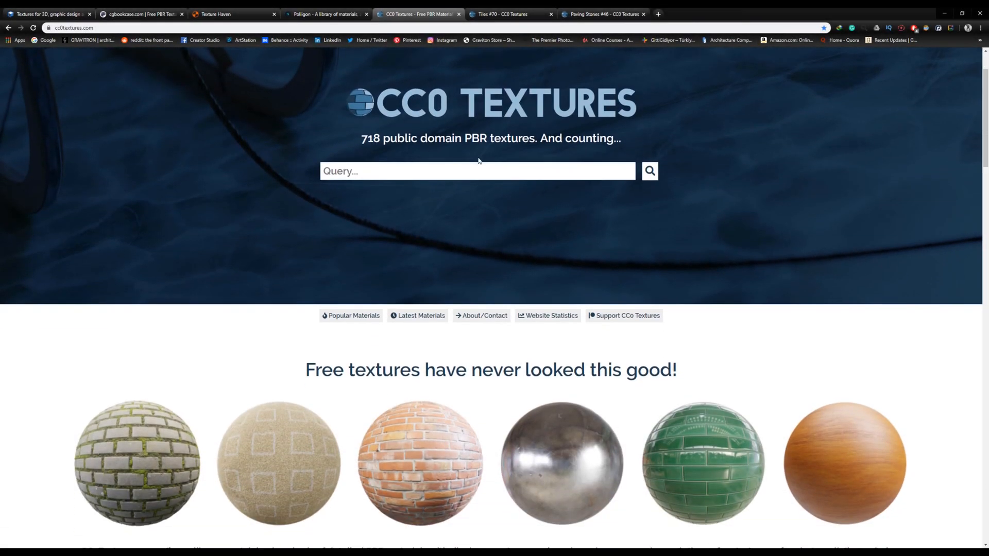
pyautogui.scroll(-3)
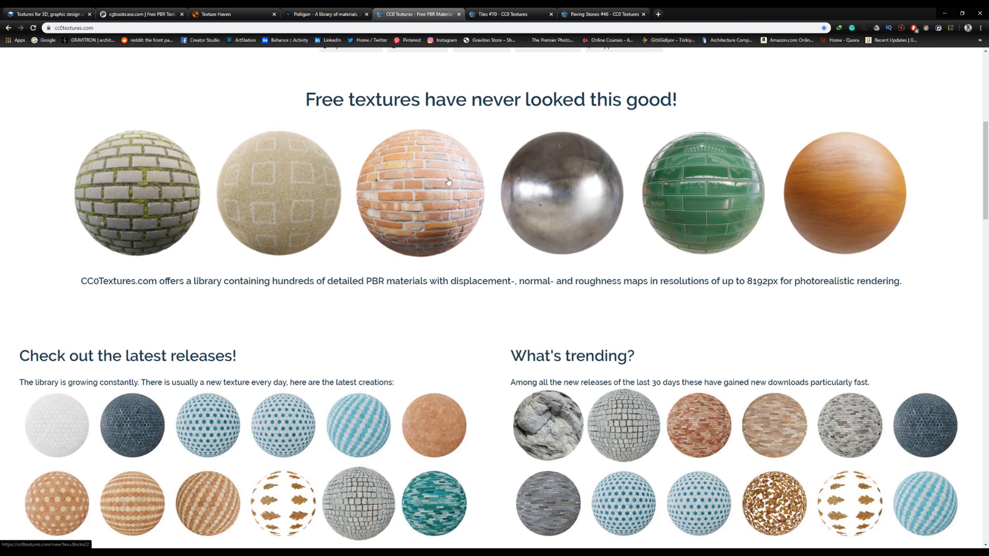
pyautogui.scroll(-3)
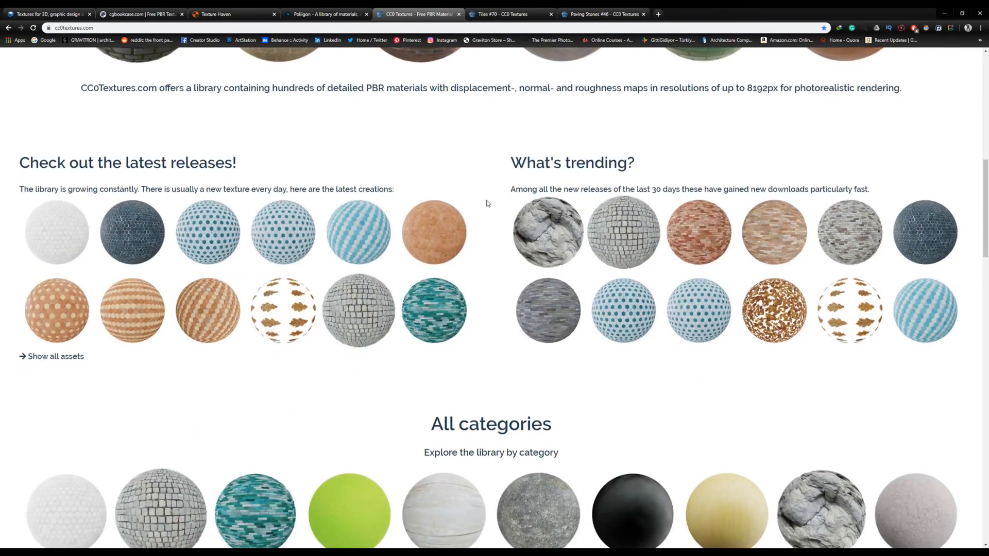
pyautogui.scroll(-3)
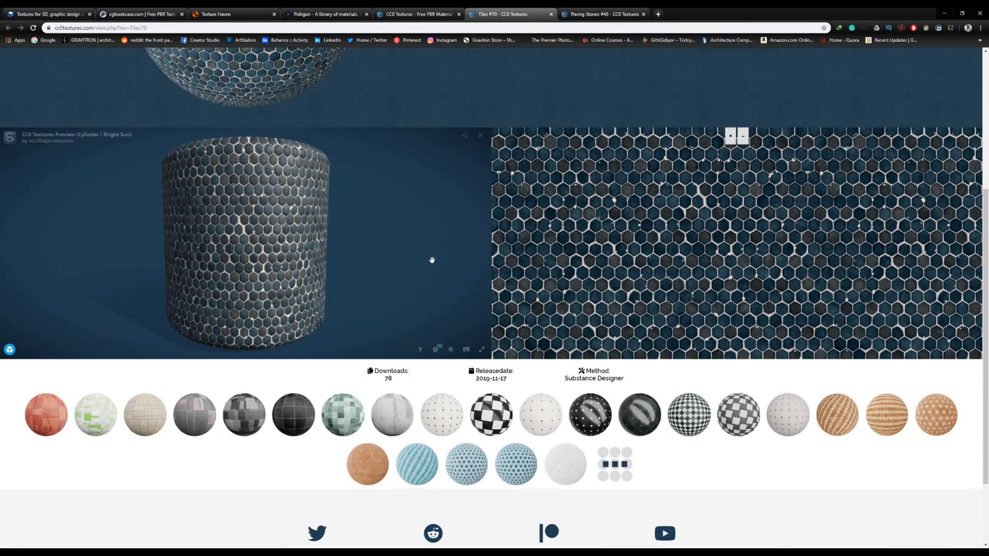
pyautogui.scroll(3)
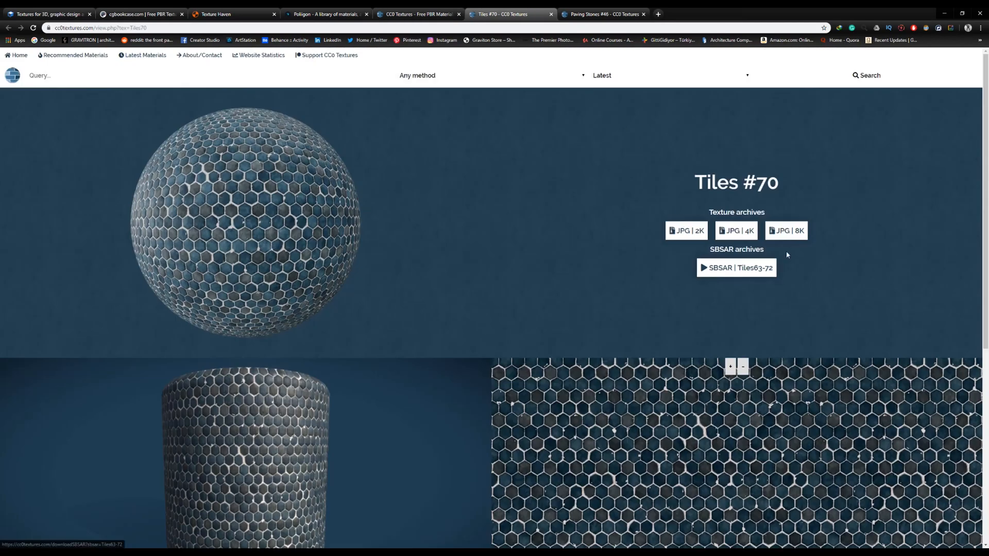
pyautogui.moveTo(498, 219)
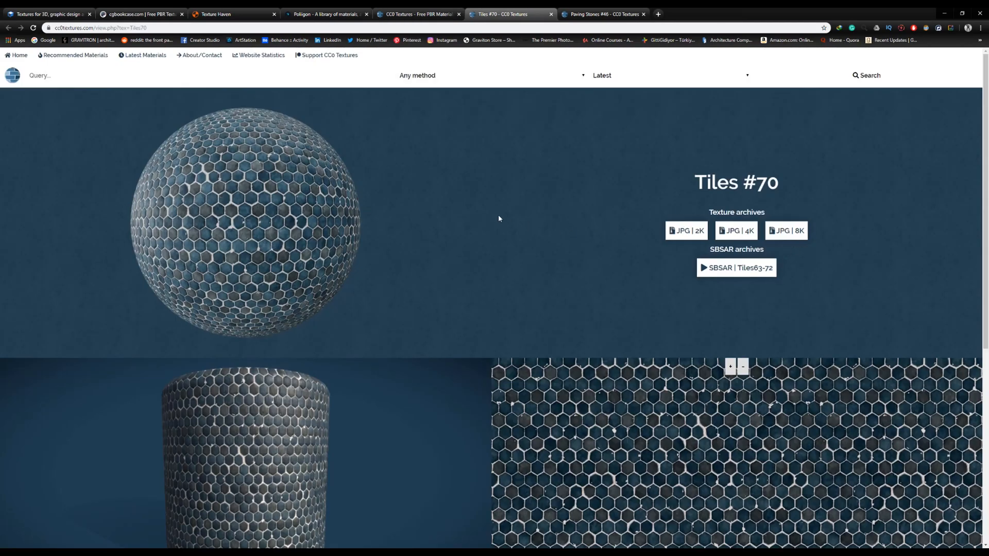
# Scroll the Paving Stones #46 page showing its JPG archives in several resolutions
pyautogui.scroll(-3)
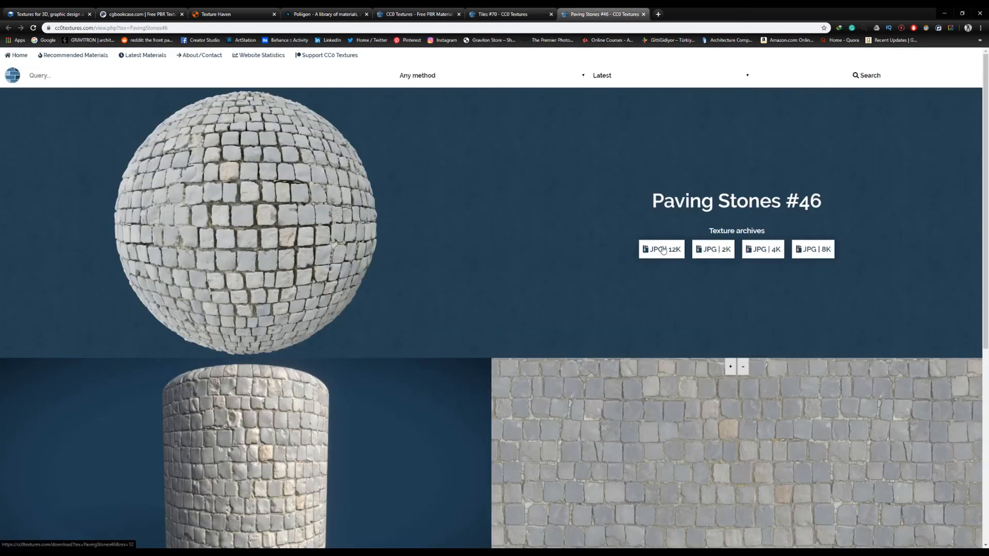
pyautogui.scroll(-3)
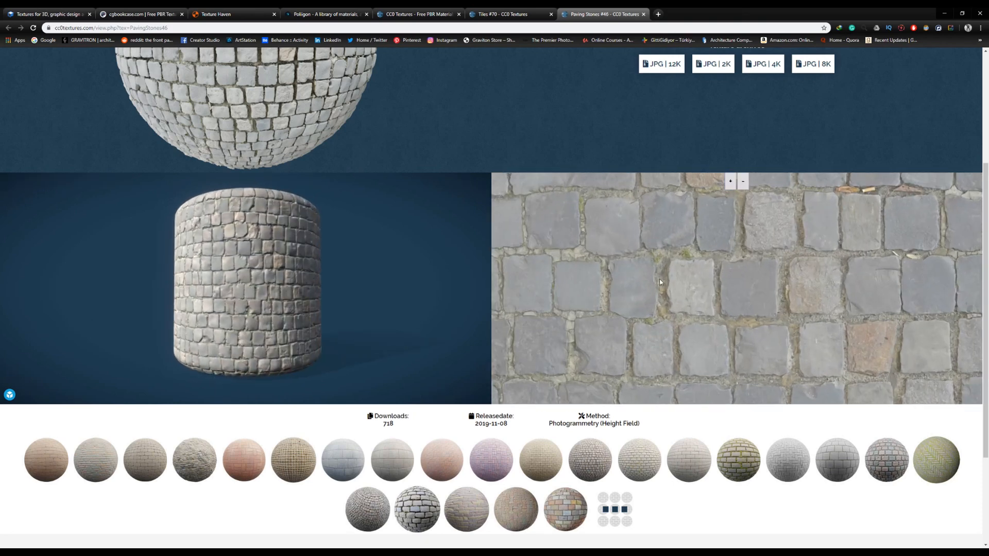
pyautogui.scroll(3)
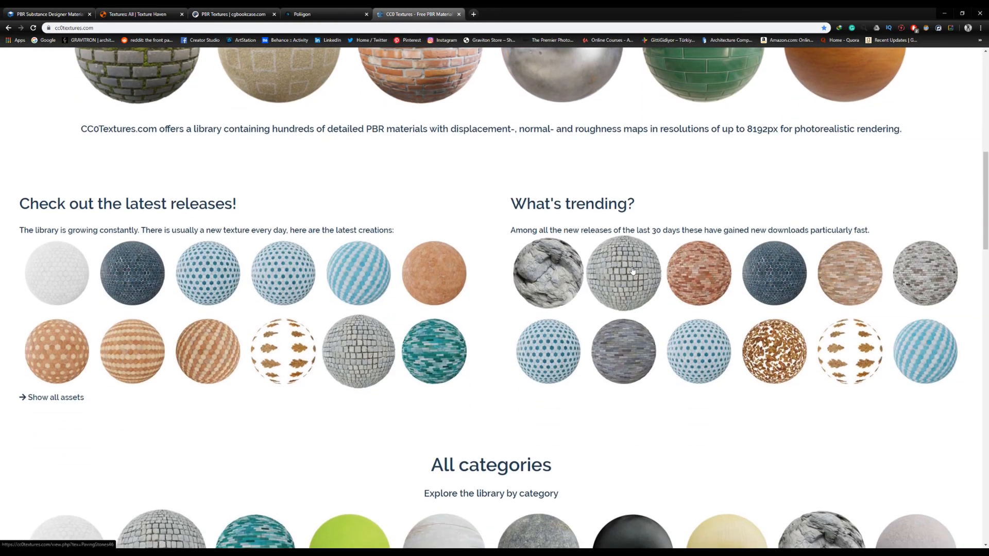
# Switch back to the CC0 Textures homepage tab with latest releases and trending materials
pyautogui.click(47, 13)
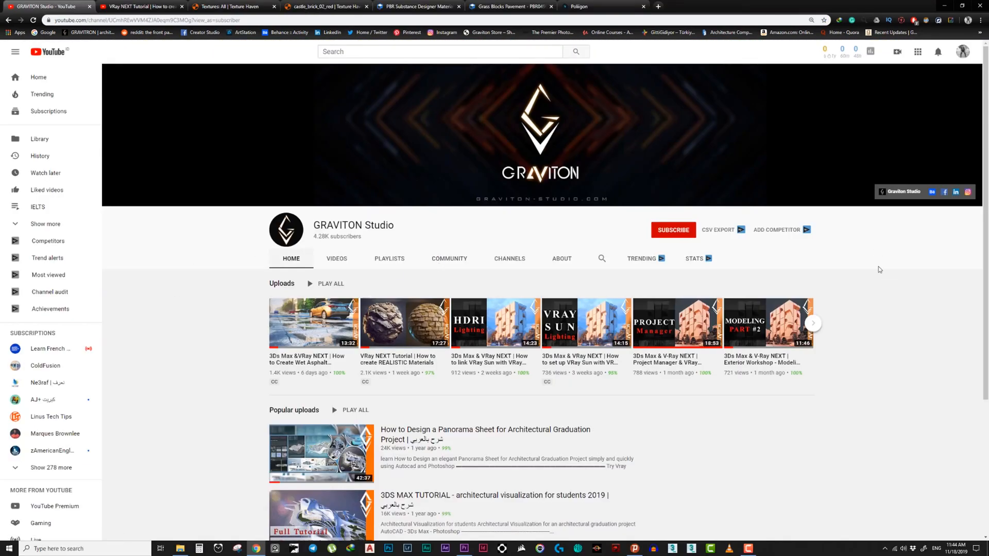
# Subscribe to GRAVITON Studio and bring up its notification bell preferences
pyautogui.click(673, 229)
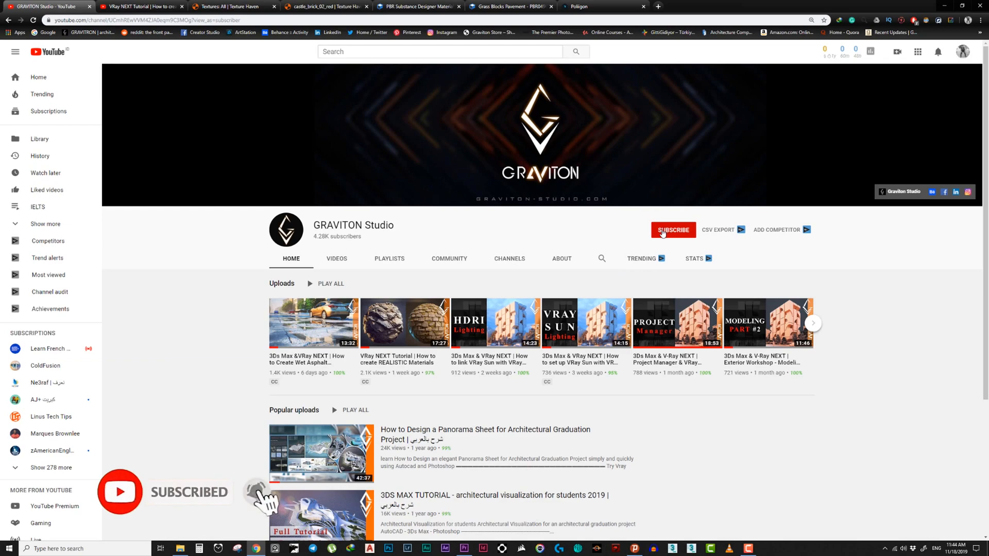
pyautogui.click(673, 230)
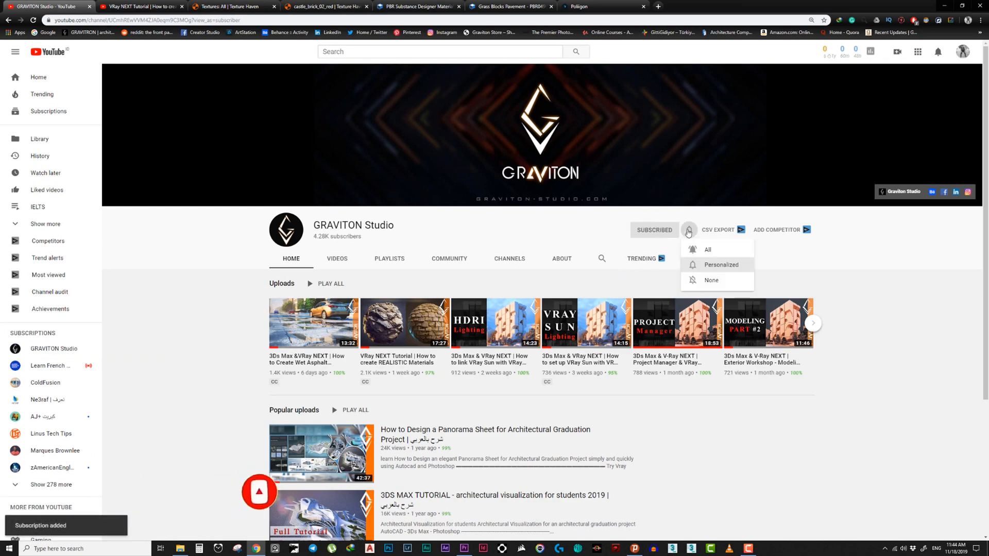